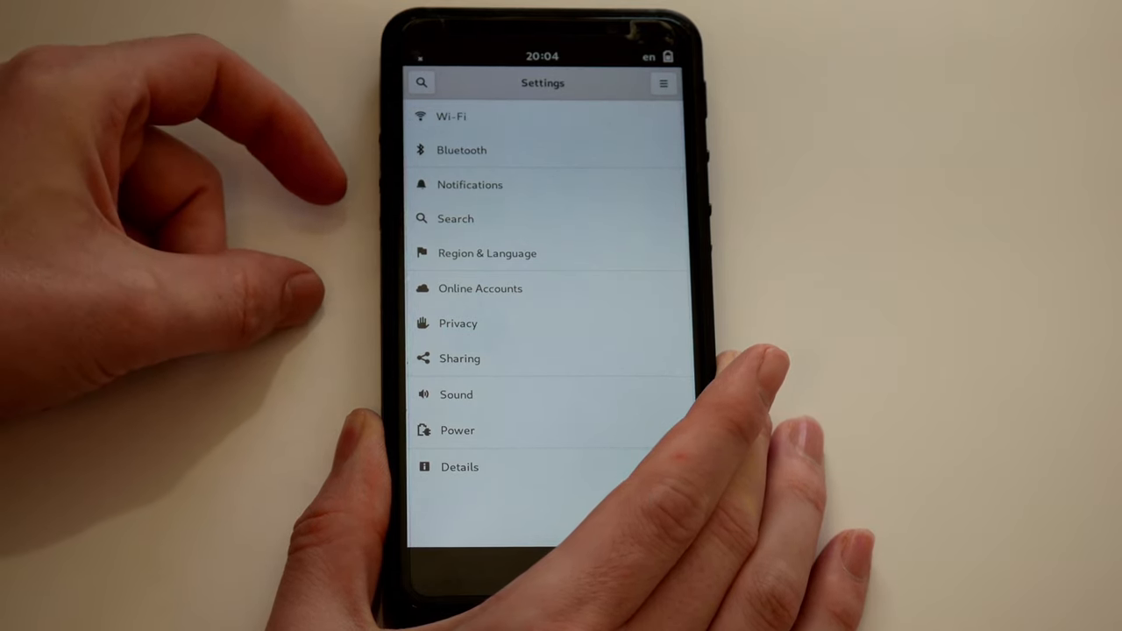
- Search Settings for 'user', visit the Users panel, and return to the full panel list
scroll(up, 3)
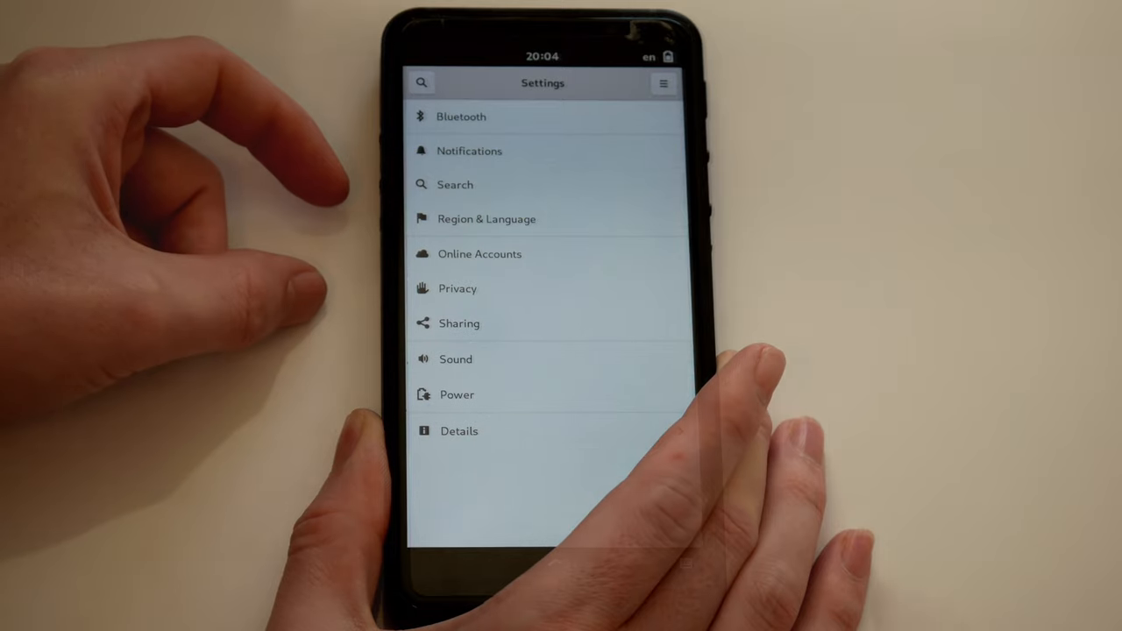
click(459, 116)
text(u)
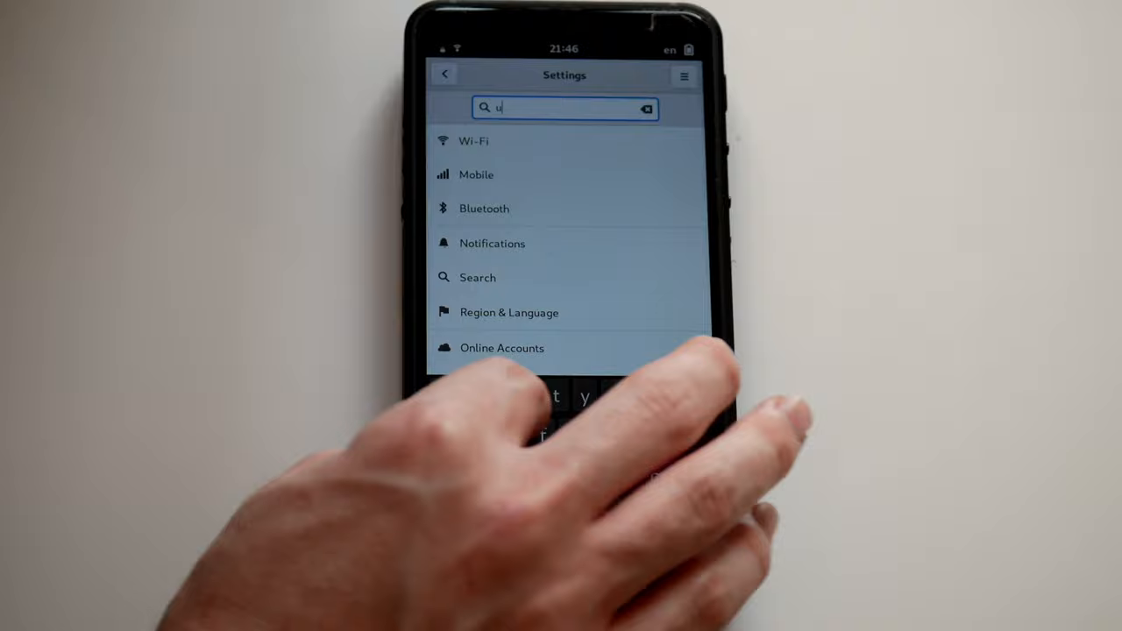
text(ser)
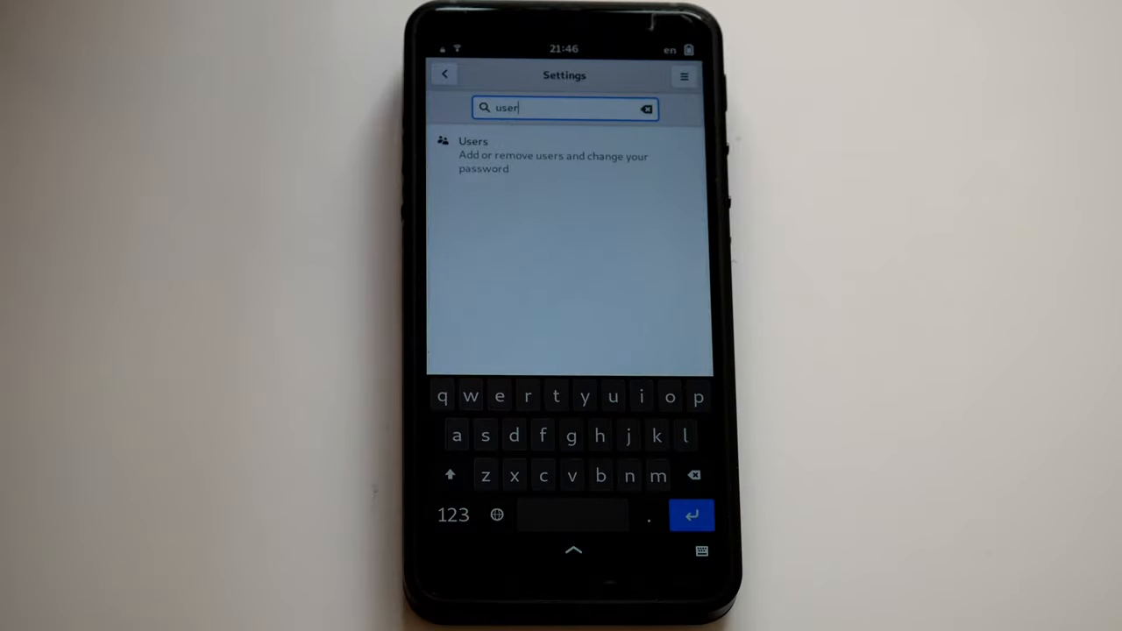
click(554, 154)
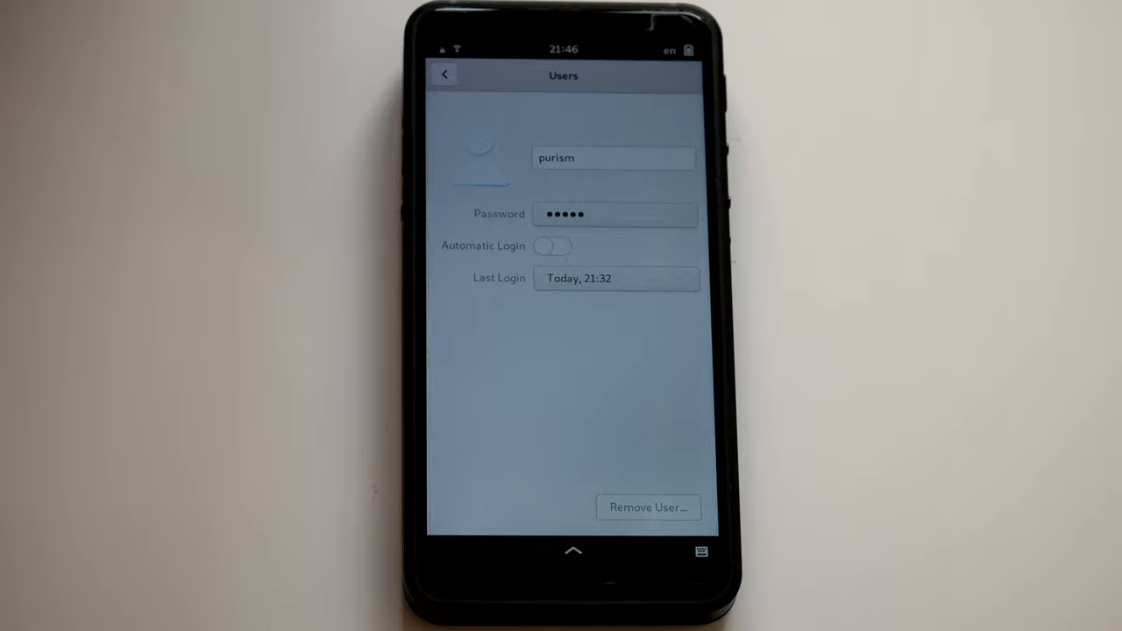
click(445, 74)
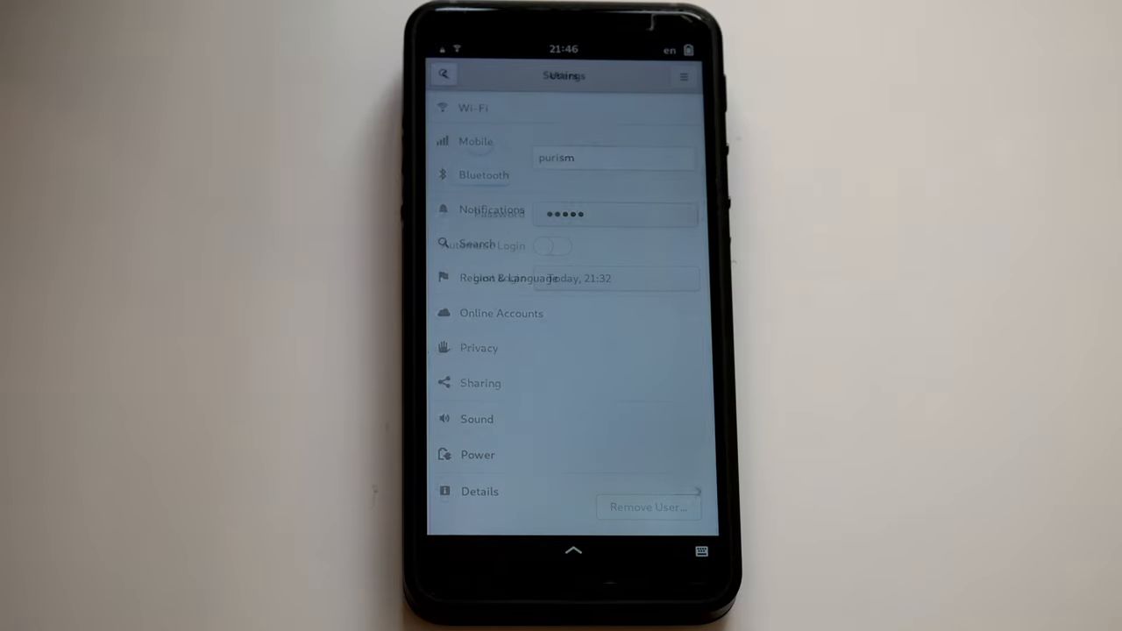
- View the Notifications panel and scroll its per-application notification list
click(491, 210)
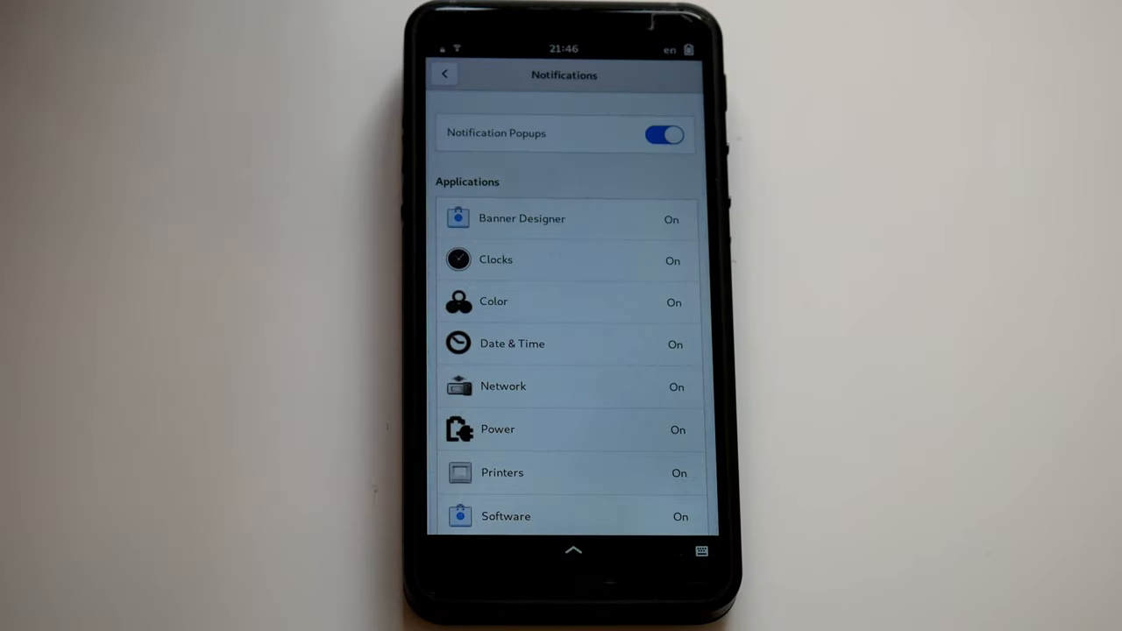
scroll(up, 3)
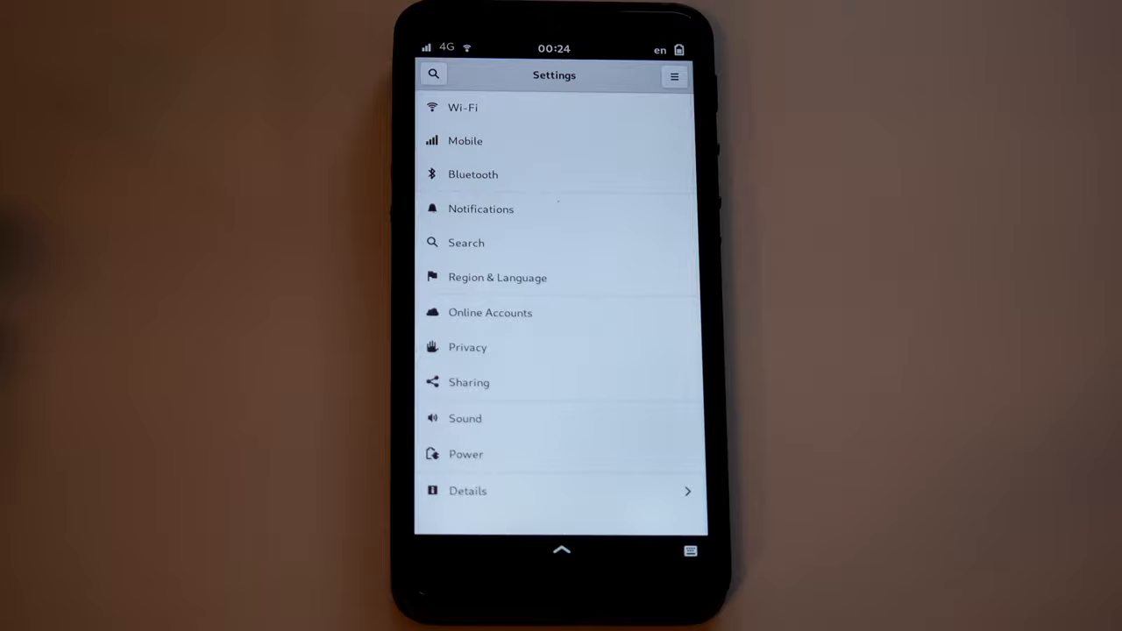
- View the Sound panel with volume, output and input device settings, then the Contacts list
click(464, 418)
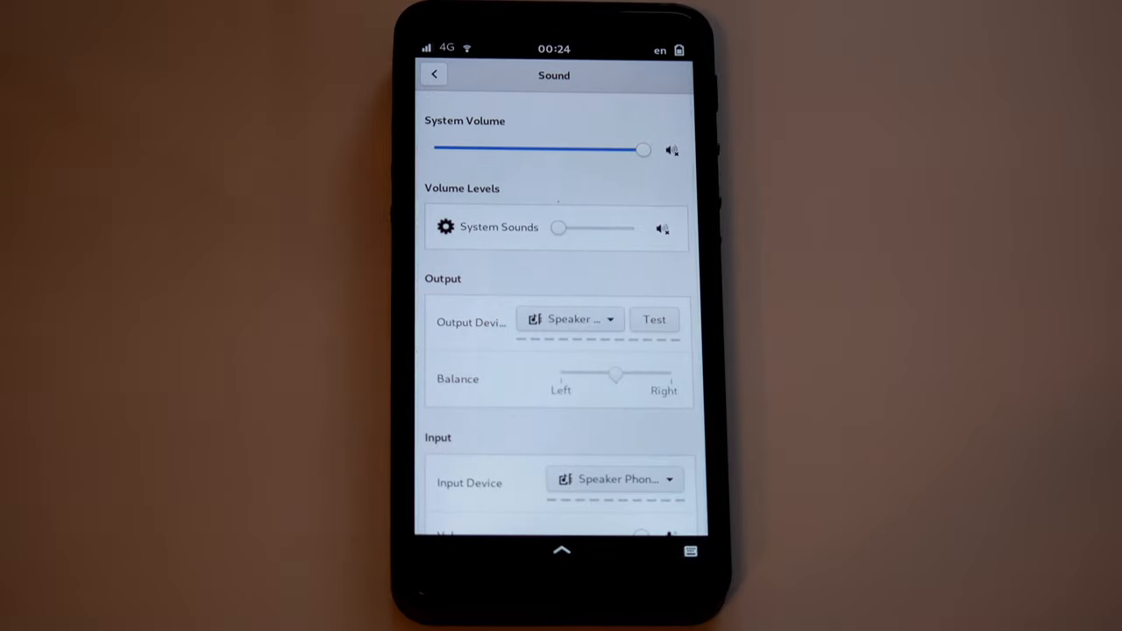
click(568, 319)
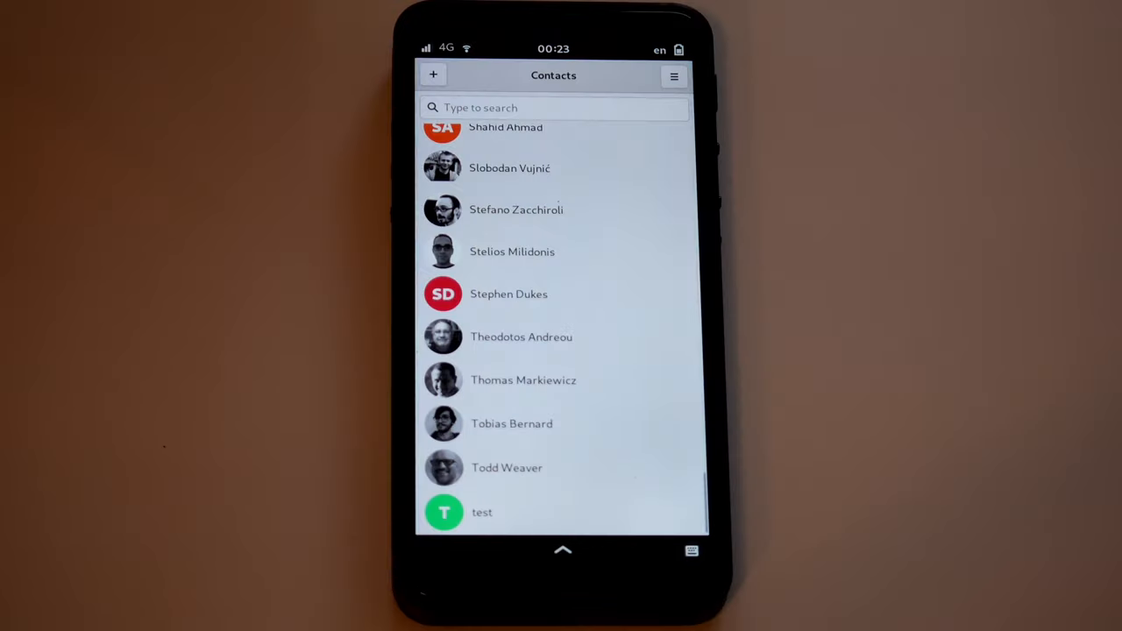
- View the Chats list of three SMS conversations and select one
click(482, 512)
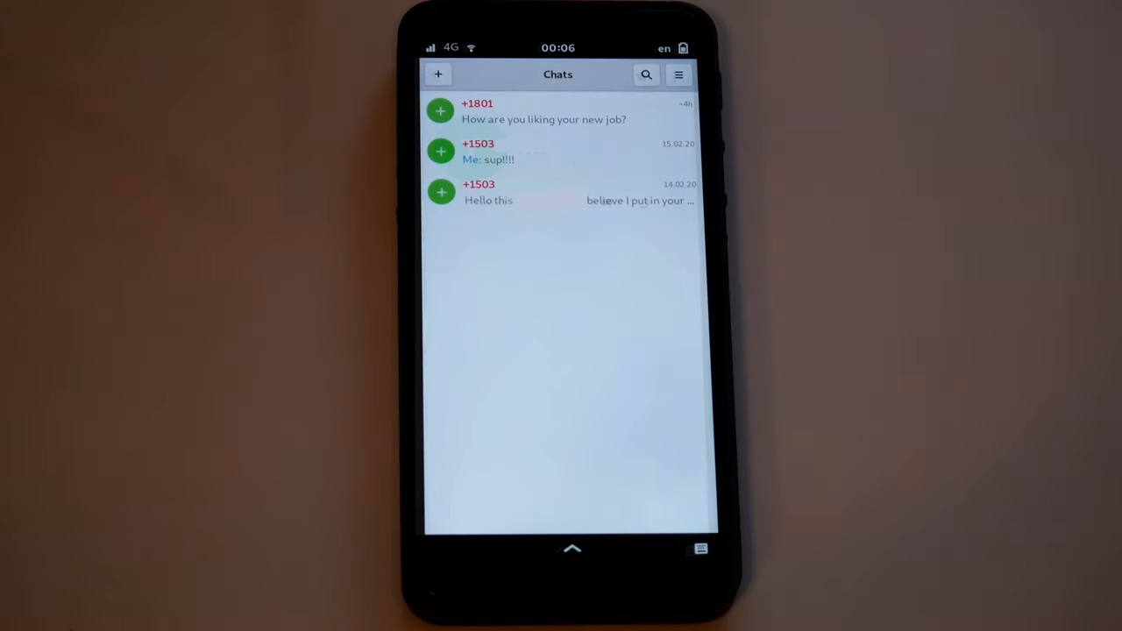
click(439, 73)
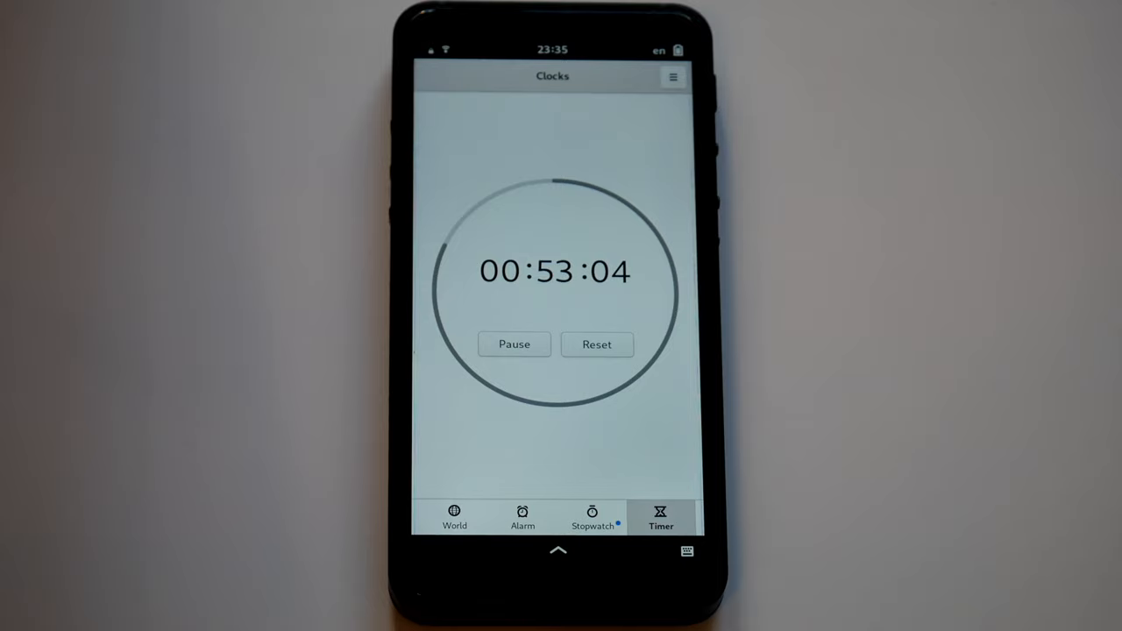
- View the Clocks alarms list with its 06:00 weekday alarm, then another Clocks view
click(522, 517)
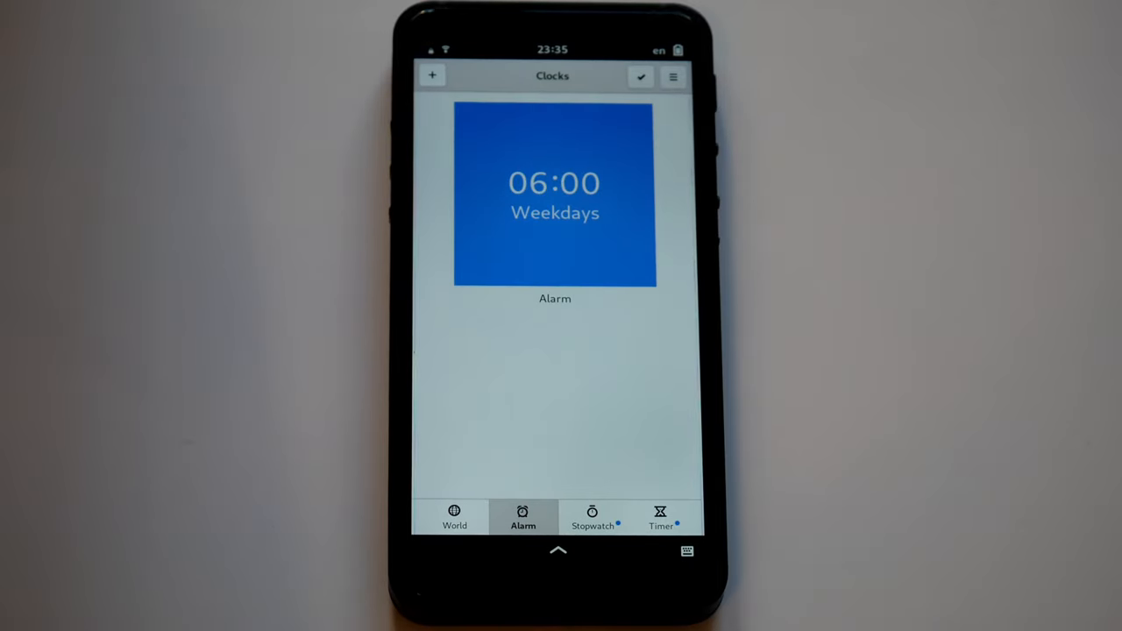
click(593, 517)
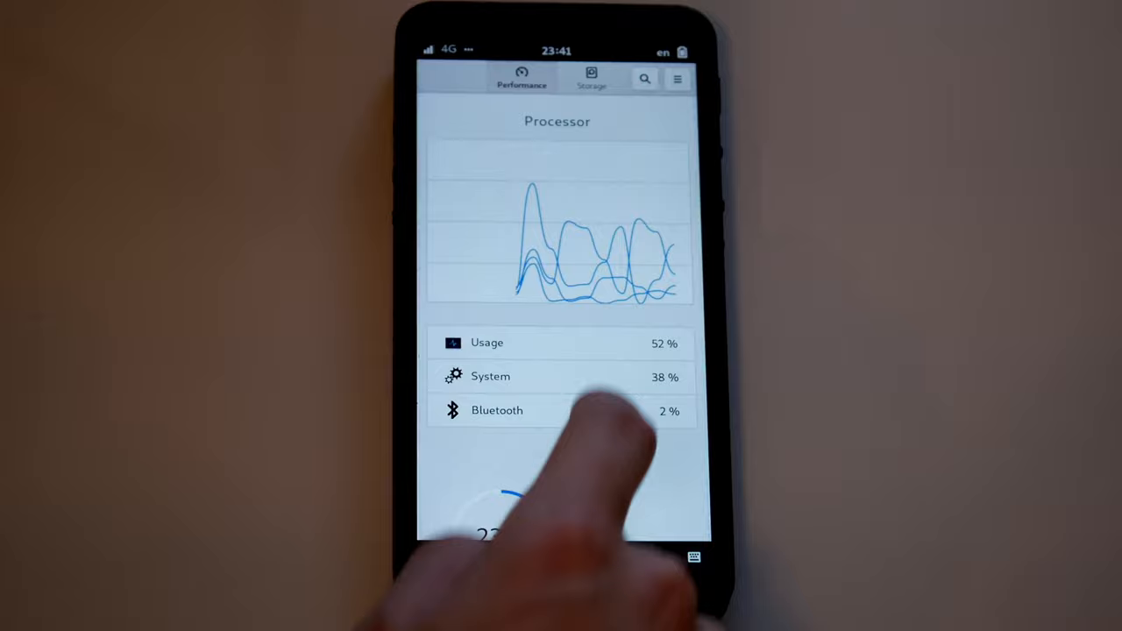
- View the Usage storage breakdown and drill into Home's contents by size, DeepSpeech 7.2 GB largest
scroll(up, 3)
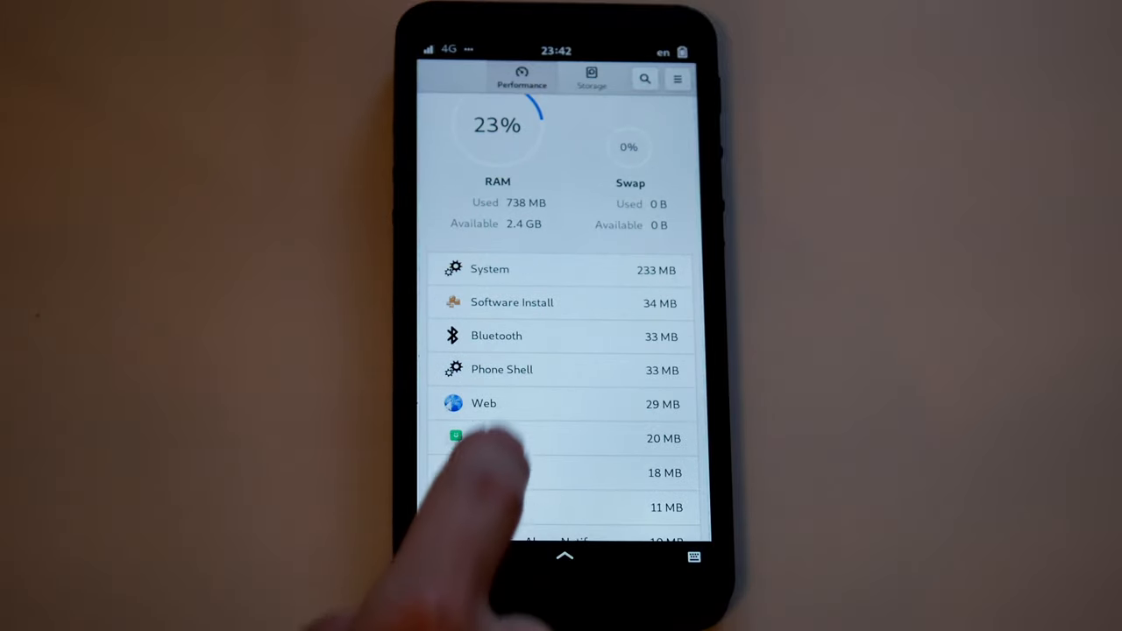
click(484, 404)
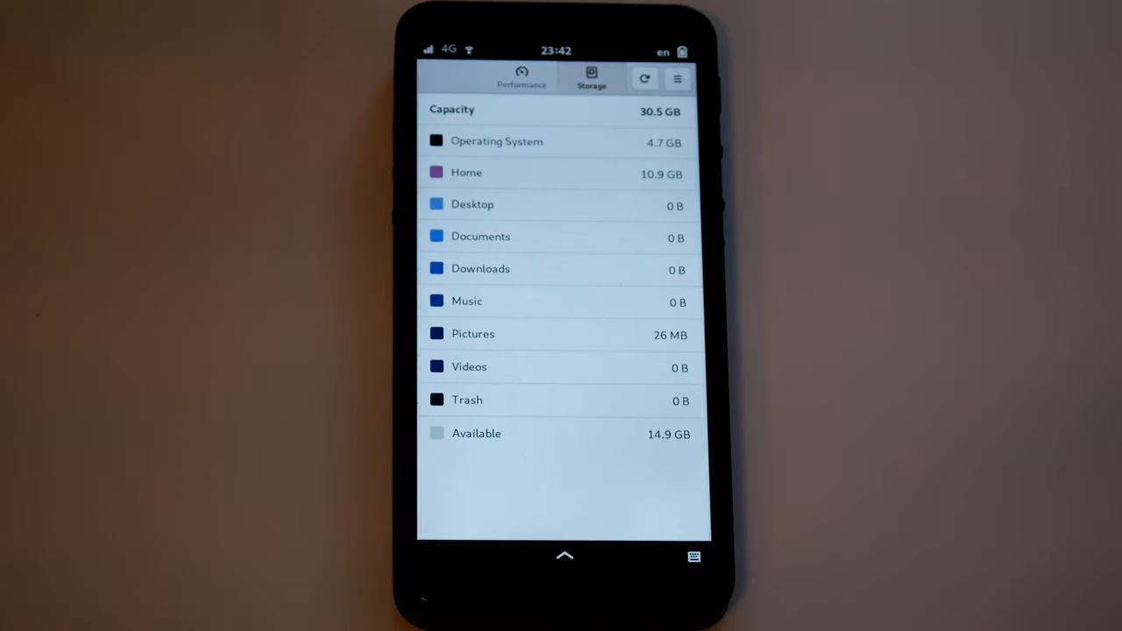
click(466, 171)
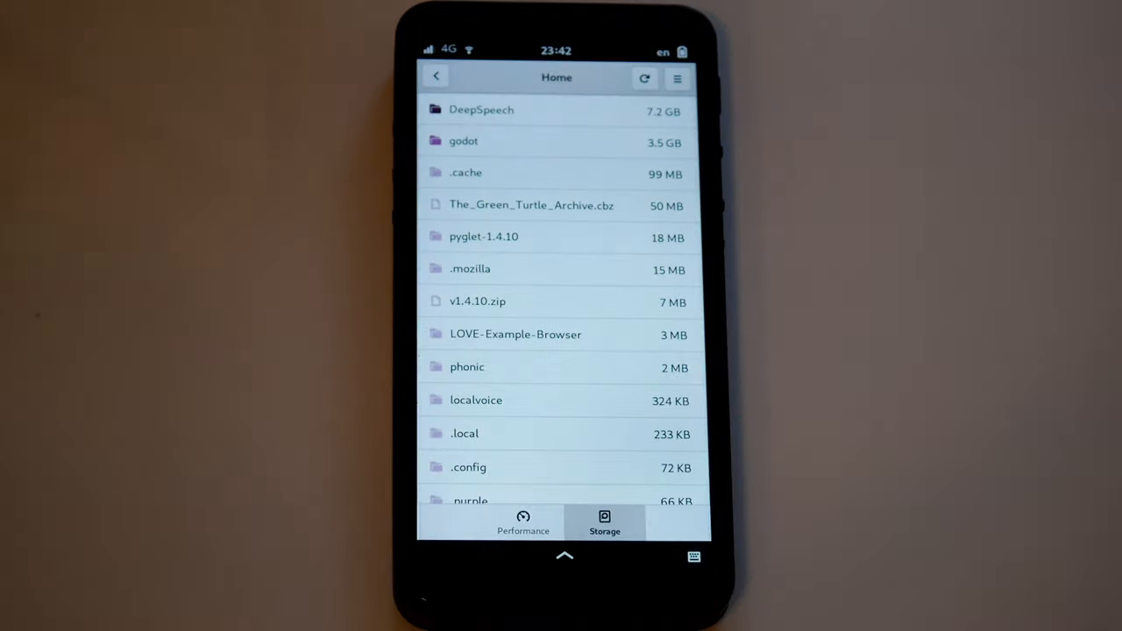